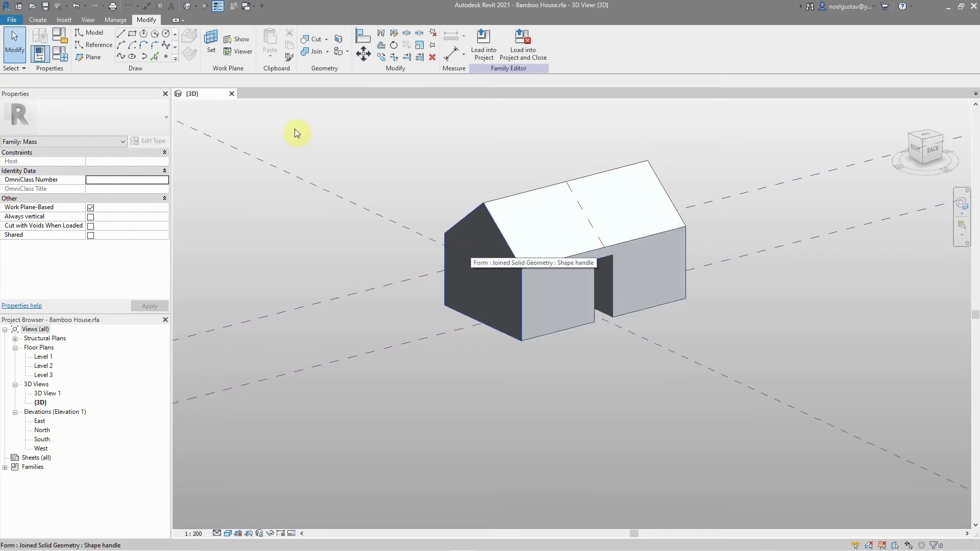
# Step: Create a new blank project, Project4, from the File menu while the Bamboo House family stays open
pyautogui.click(11, 19)
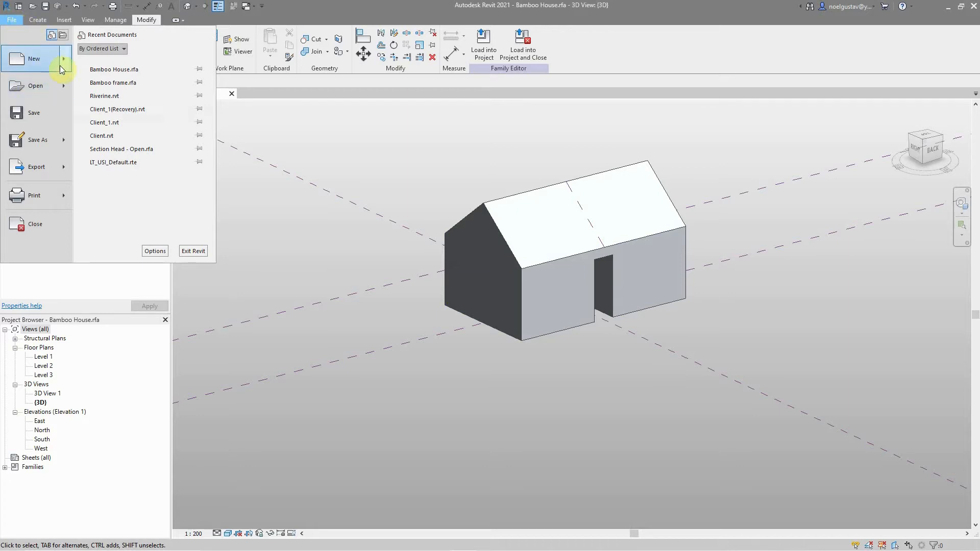
pyautogui.moveTo(34, 58)
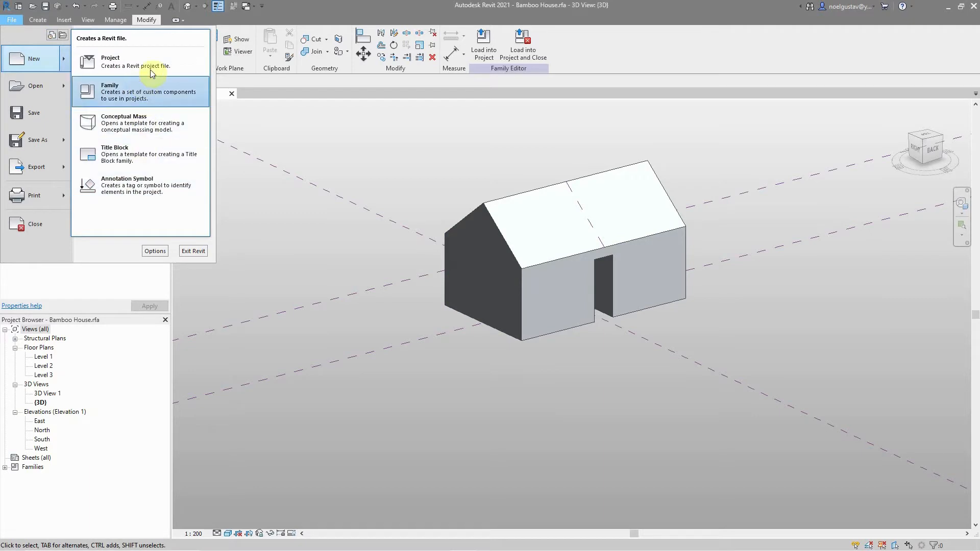
pyautogui.click(111, 61)
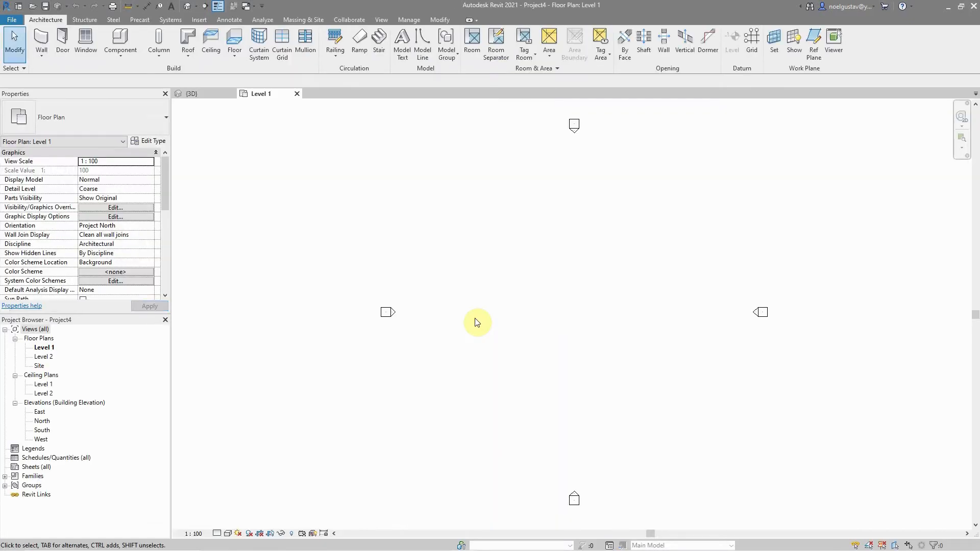
pyautogui.moveTo(334, 110)
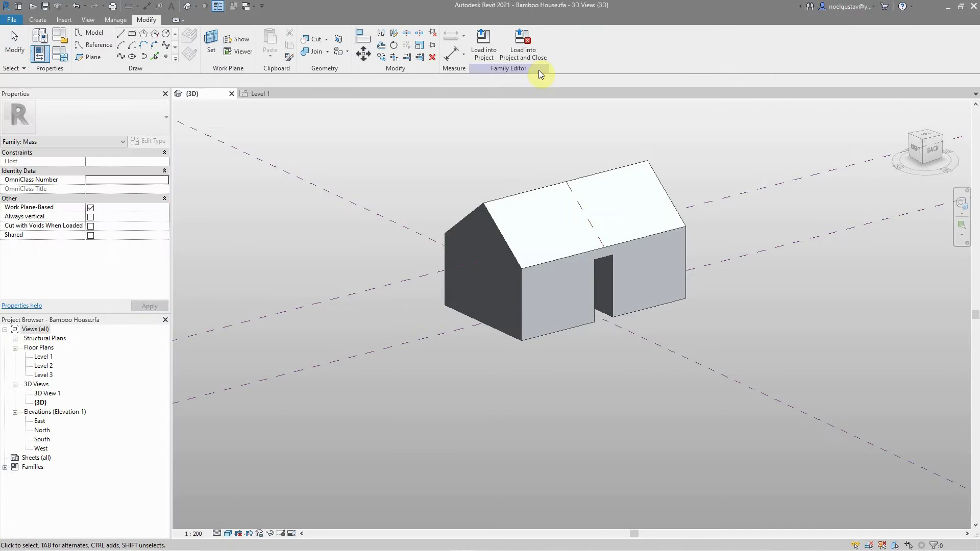
# Step: Load the Bamboo House mass into Project4 and close the family without saving, ready to place on Level 1
pyautogui.click(522, 47)
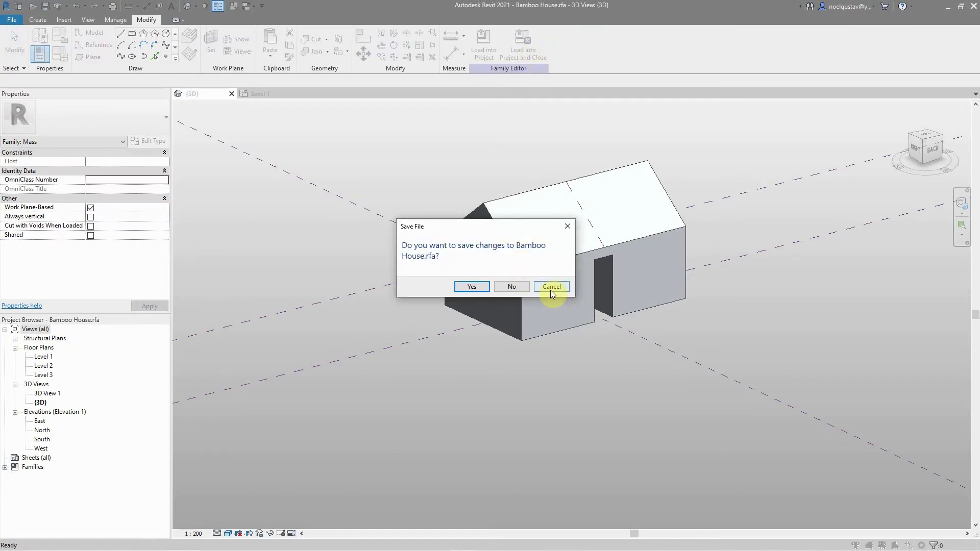
pyautogui.moveTo(472, 286)
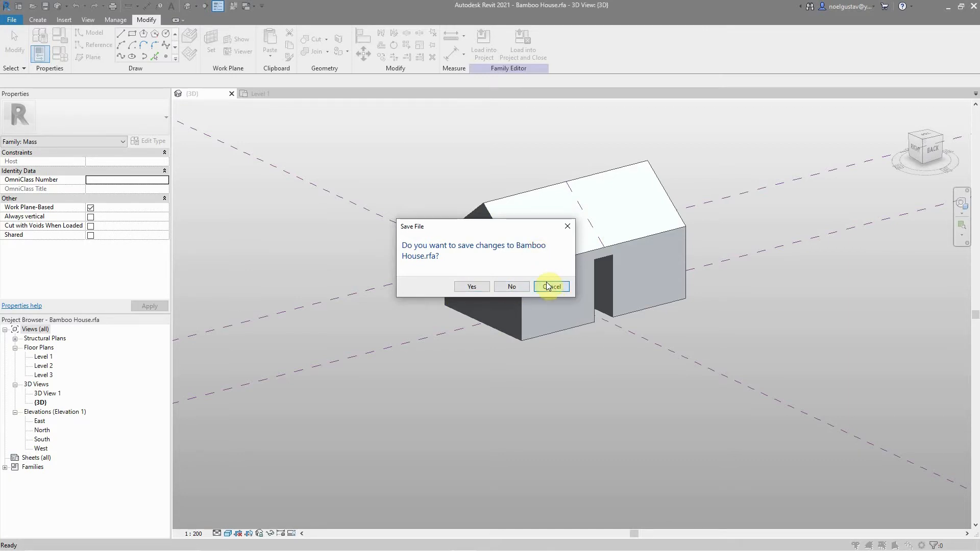
pyautogui.click(512, 286)
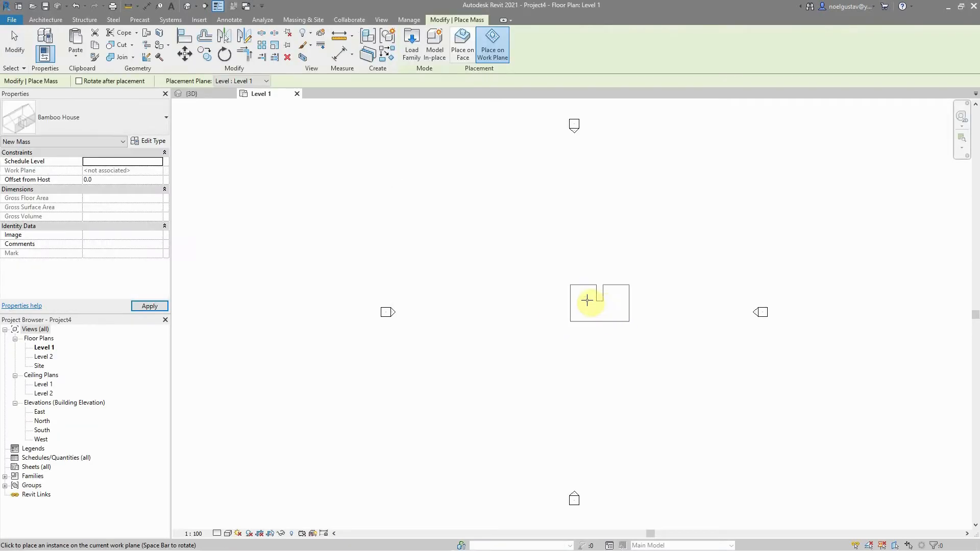
# Step: Place the Bamboo House mass near the plan centre and check it in 3D before returning to Level 1
pyautogui.click(588, 301)
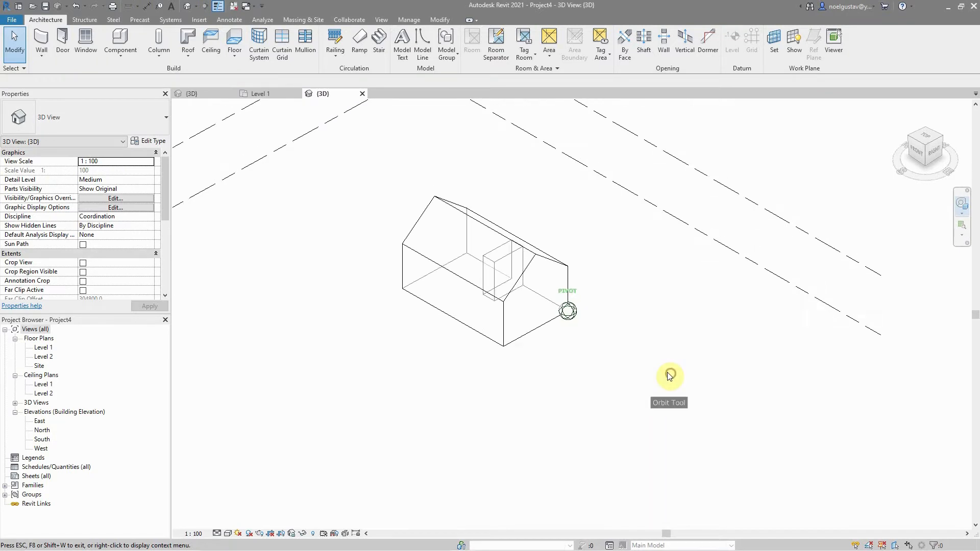
pyautogui.moveTo(670, 375); pyautogui.dragTo(691, 244)
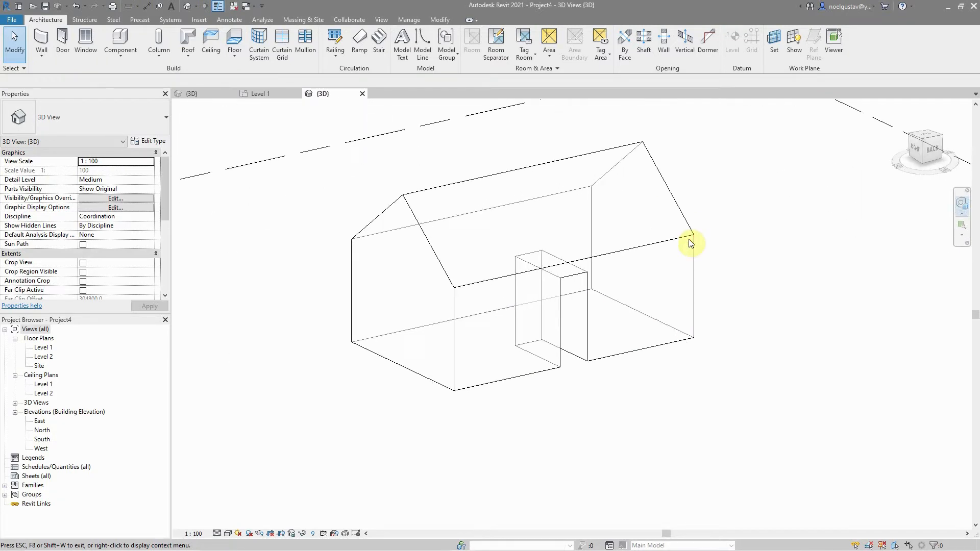
pyautogui.moveTo(93, 397)
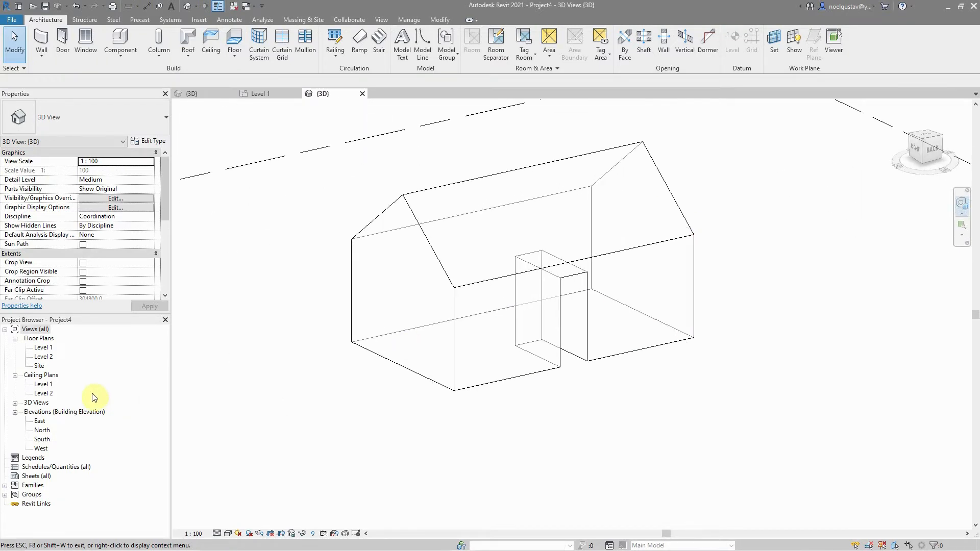
pyautogui.click(36, 402)
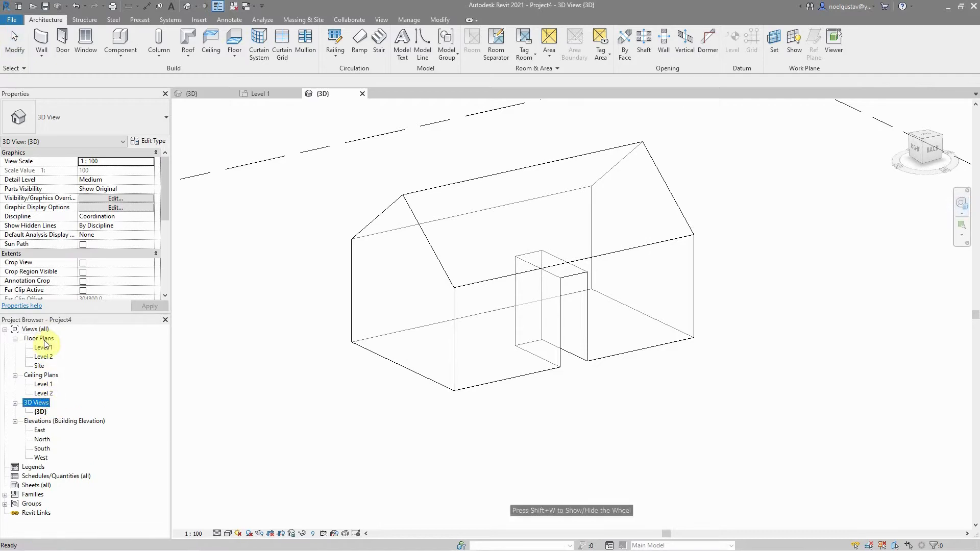
pyautogui.doubleClick(43, 347)
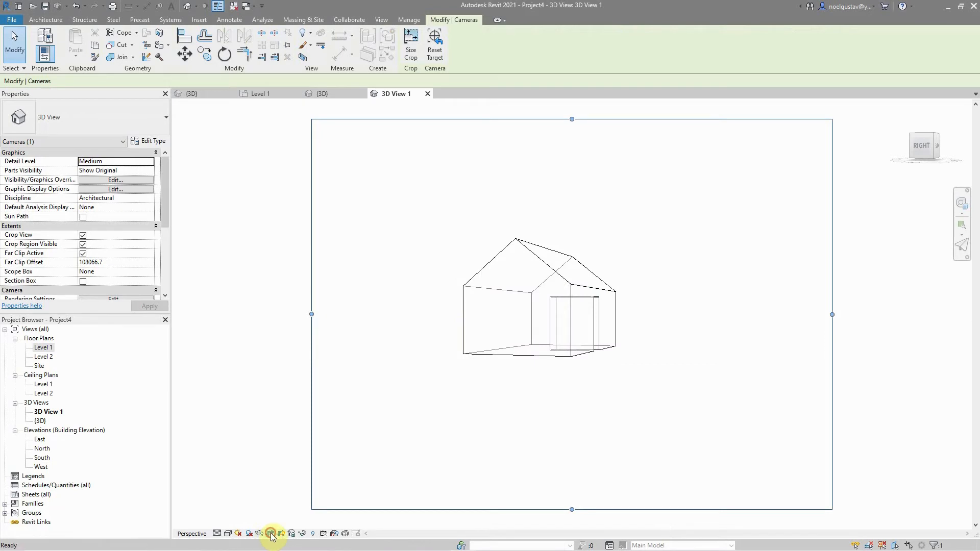
# Step: Shade the new perspective camera view 3D View 1 with Consistent Colors
pyautogui.click(270, 532)
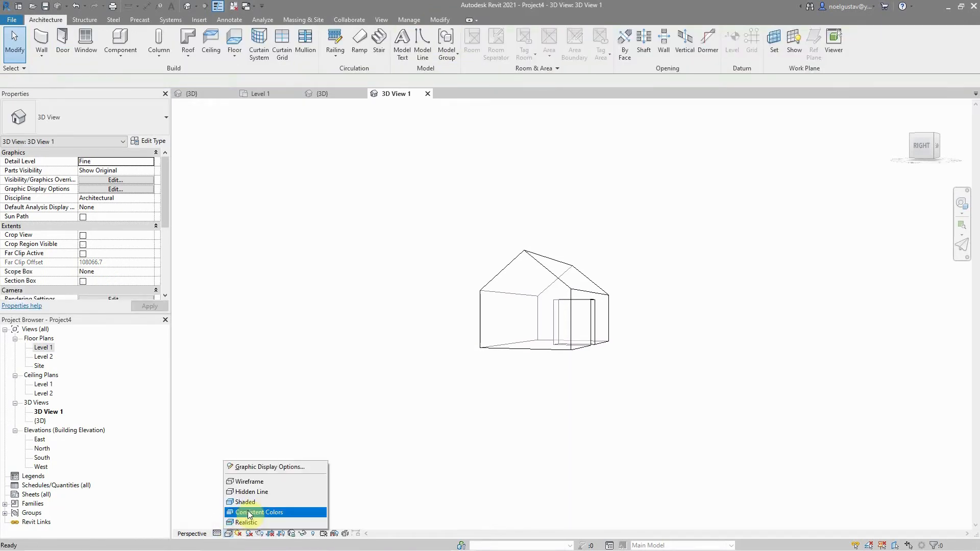
pyautogui.click(258, 512)
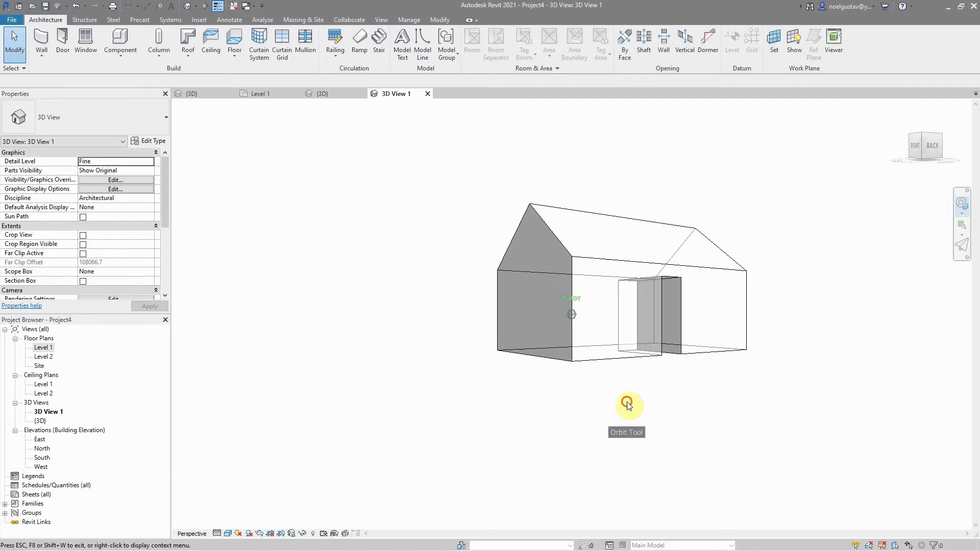
pyautogui.click(627, 403)
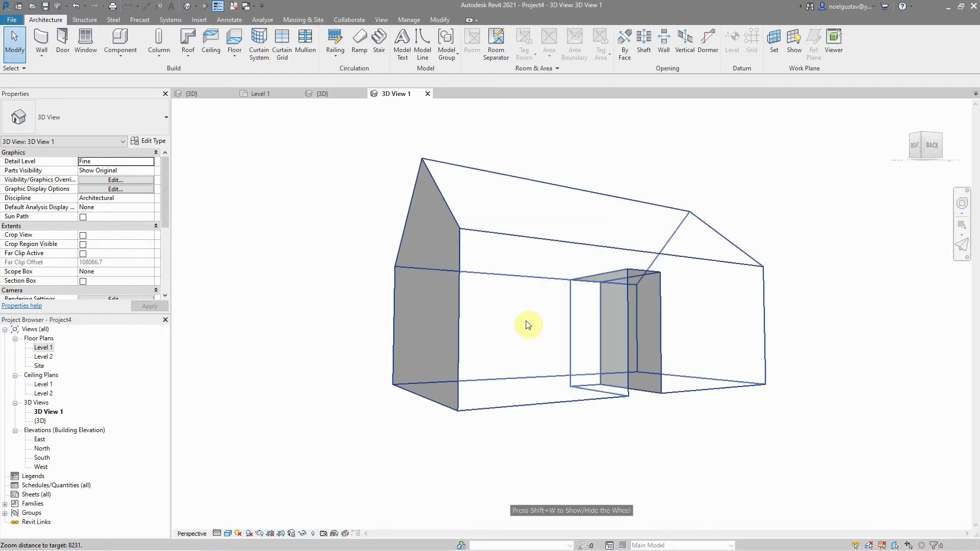
pyautogui.click(43, 420)
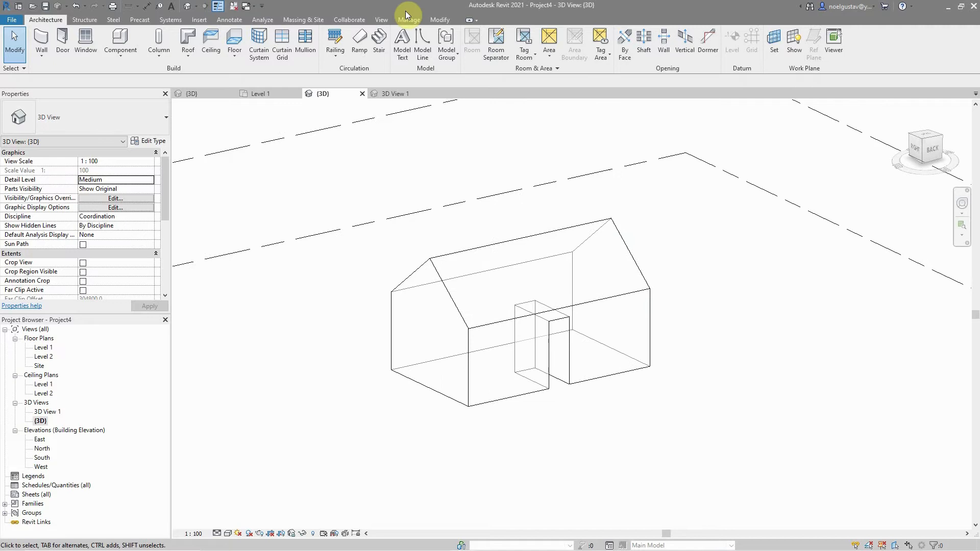
# Step: Add a curtain system by face over the house mass walls and roof from Massing & Site
pyautogui.click(303, 20)
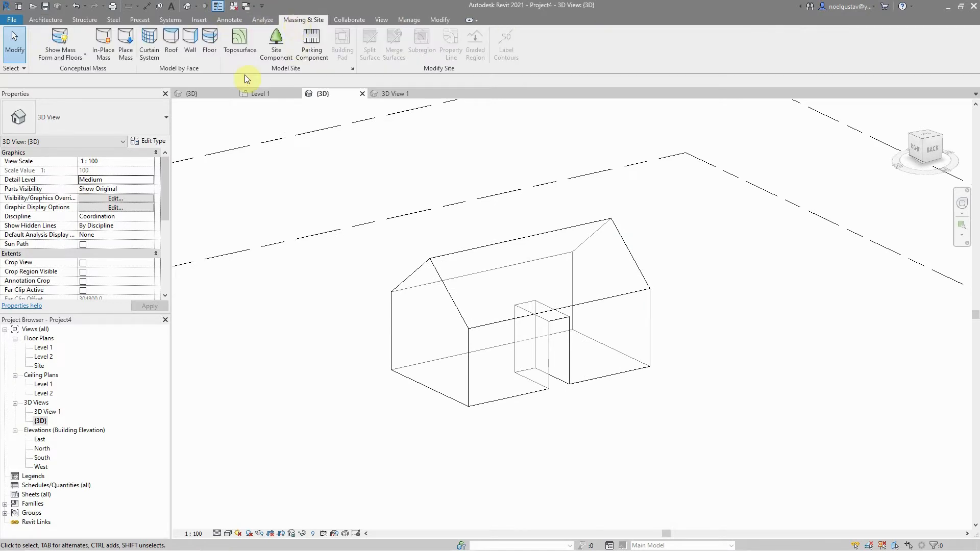
pyautogui.moveTo(149, 47)
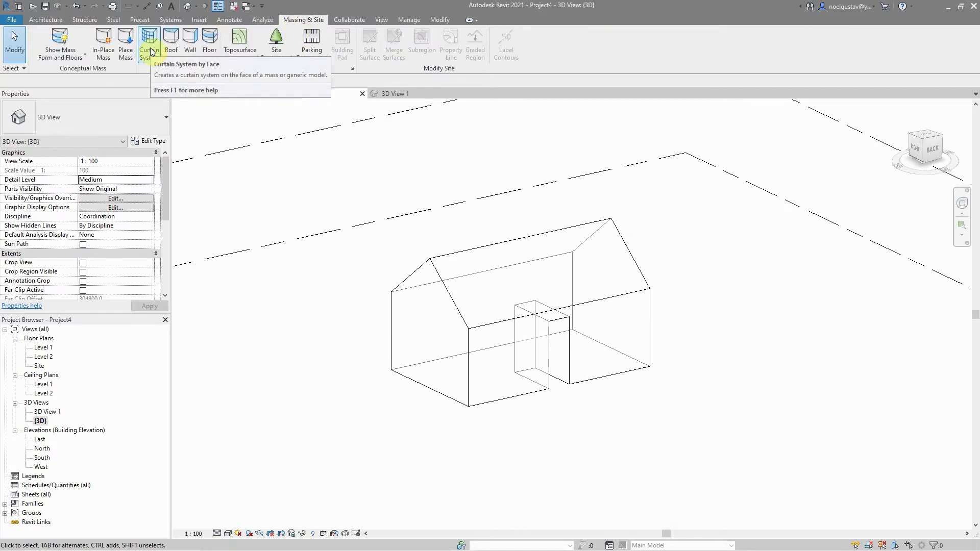
pyautogui.click(150, 44)
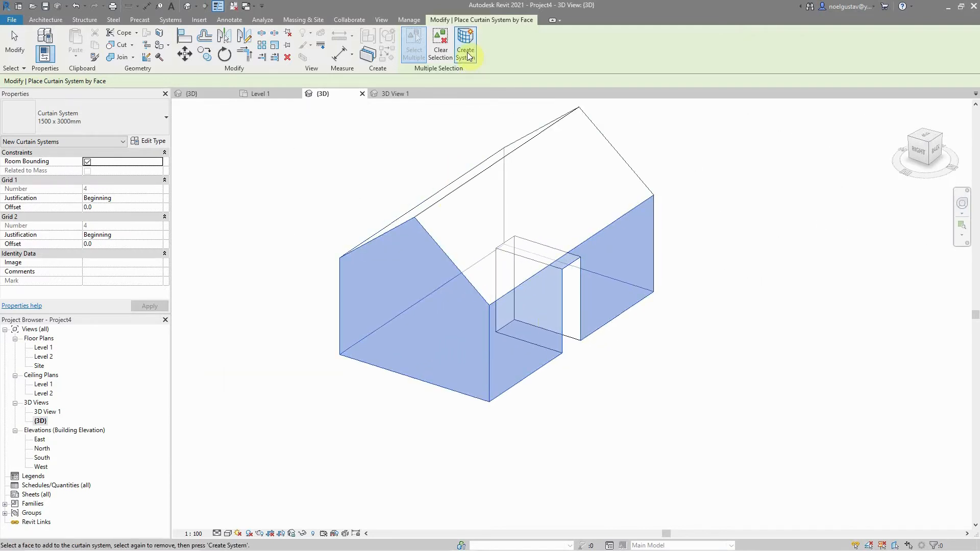
pyautogui.click(465, 44)
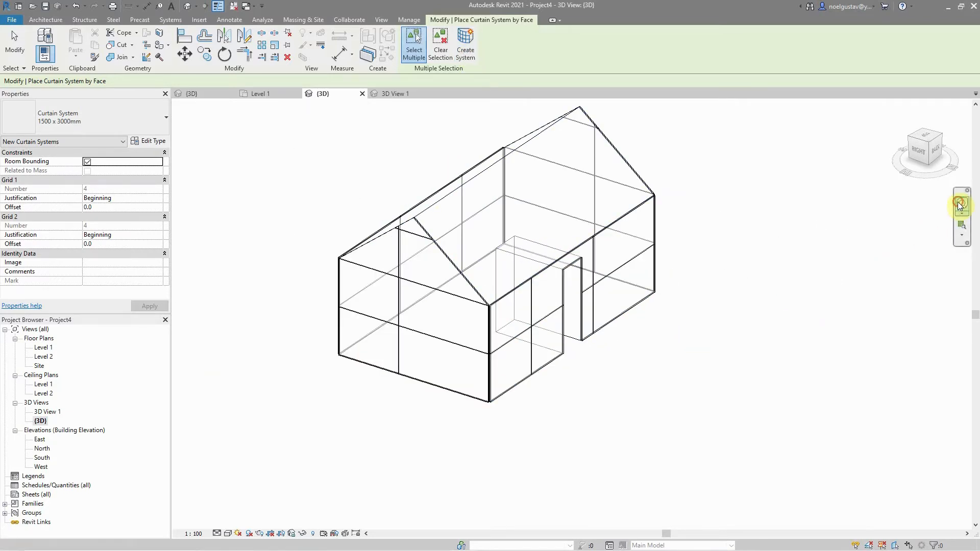
pyautogui.click(961, 203)
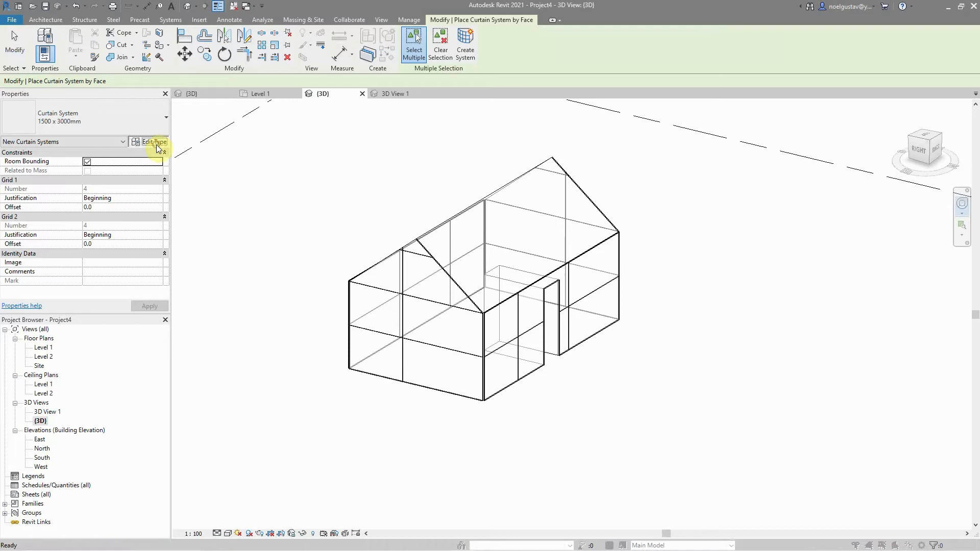
# Step: Set the curtain system type to empty panels with Circular Mullion 25mm radius on Grid 1 and apply it
pyautogui.click(150, 141)
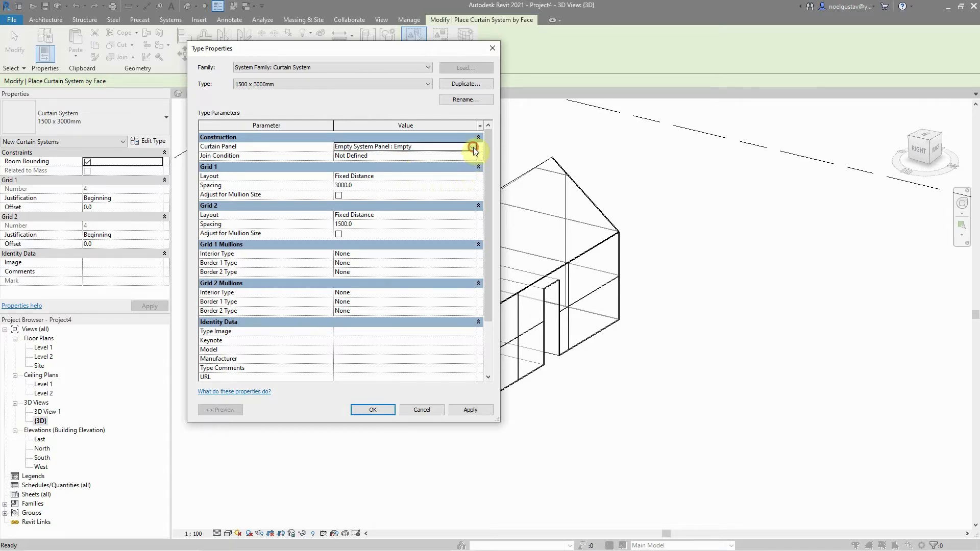
pyautogui.click(474, 149)
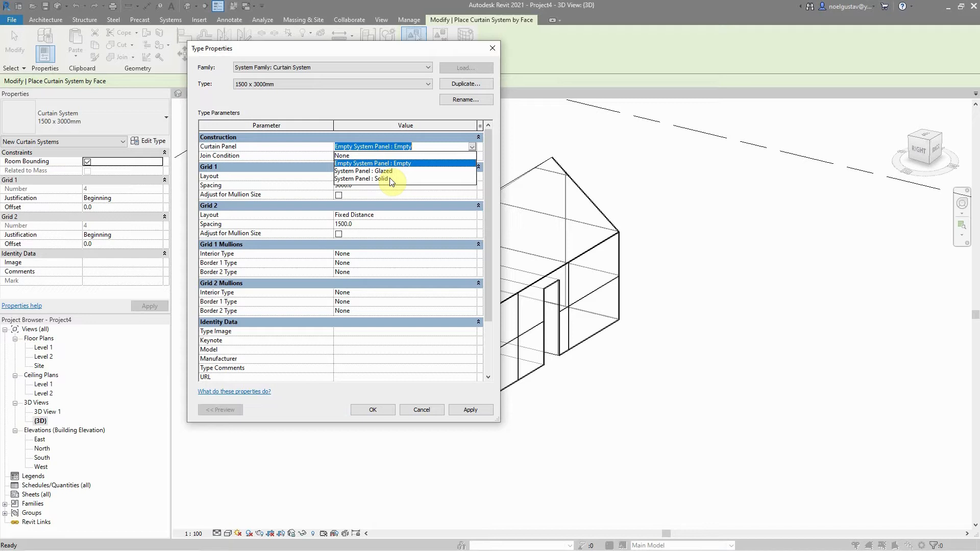
pyautogui.click(350, 155)
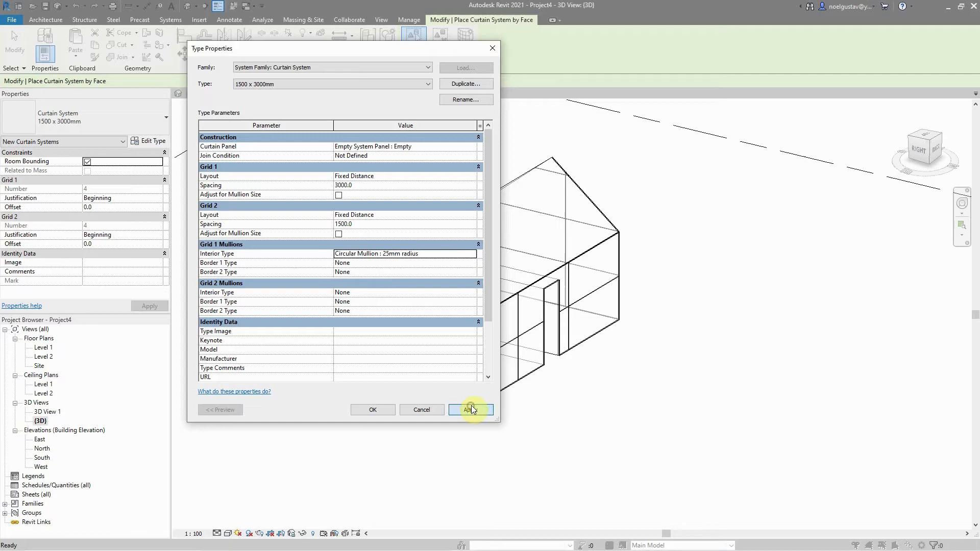
pyautogui.click(470, 409)
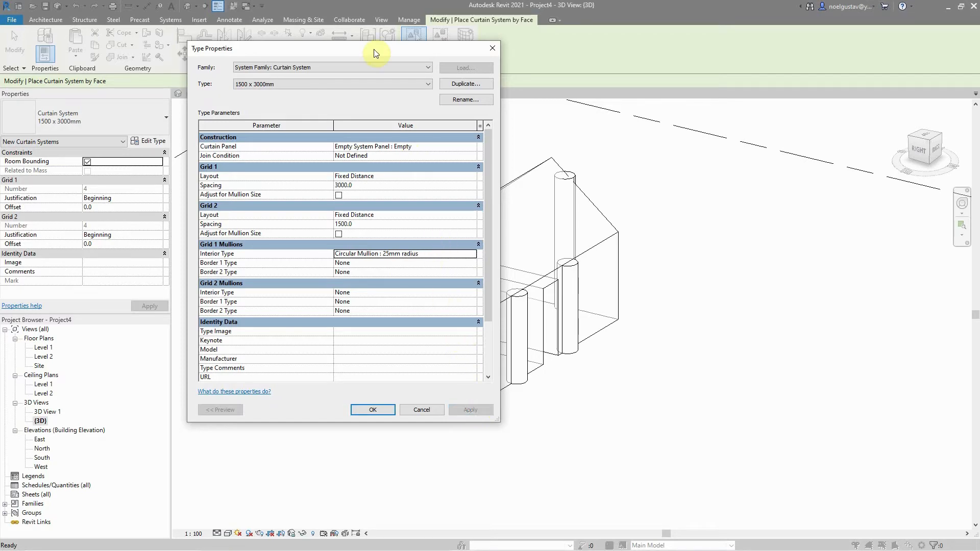
pyautogui.moveTo(375, 48); pyautogui.dragTo(771, 180)
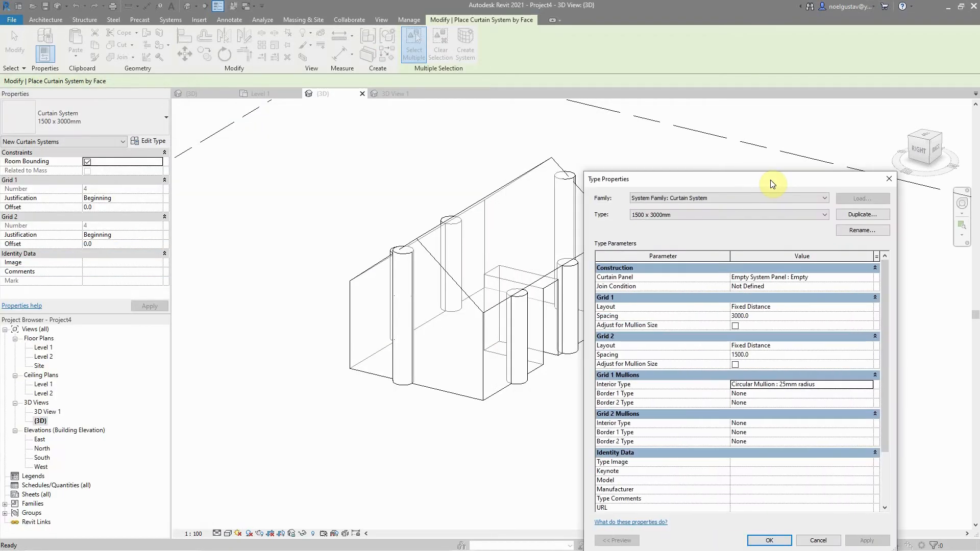
pyautogui.moveTo(773, 179); pyautogui.dragTo(209, 25)
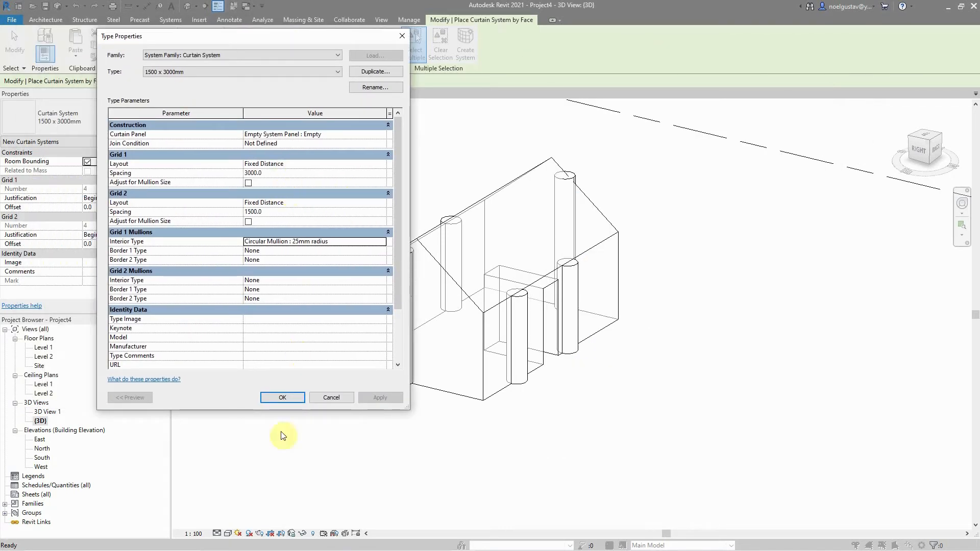
# Step: Duplicate the circular mullion type as a new type named Bamboo 25mm
pyautogui.click(282, 397)
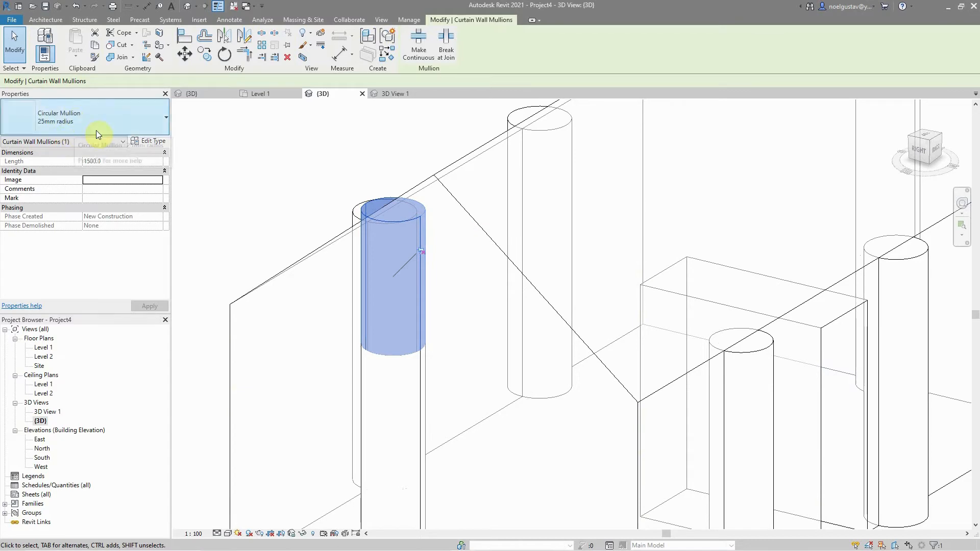
pyautogui.click(149, 141)
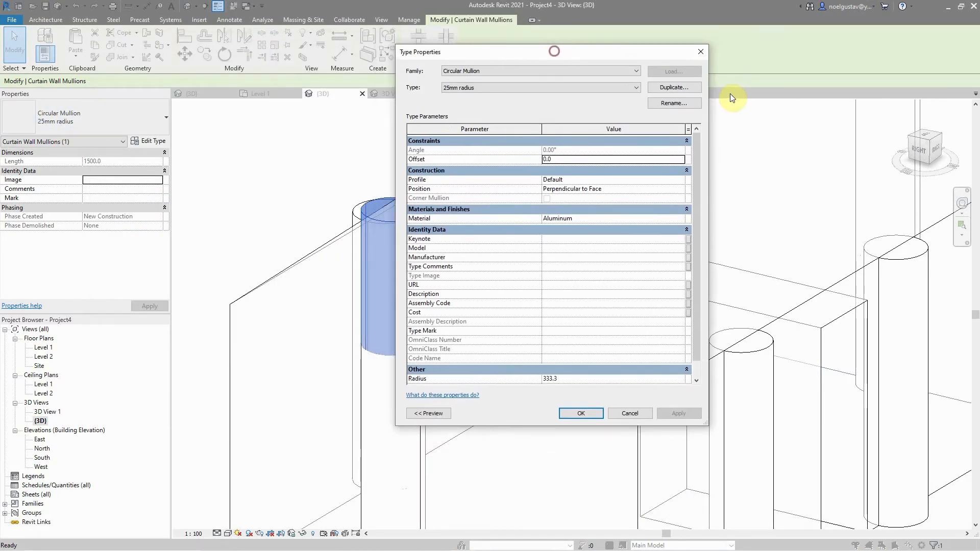
pyautogui.click(673, 88)
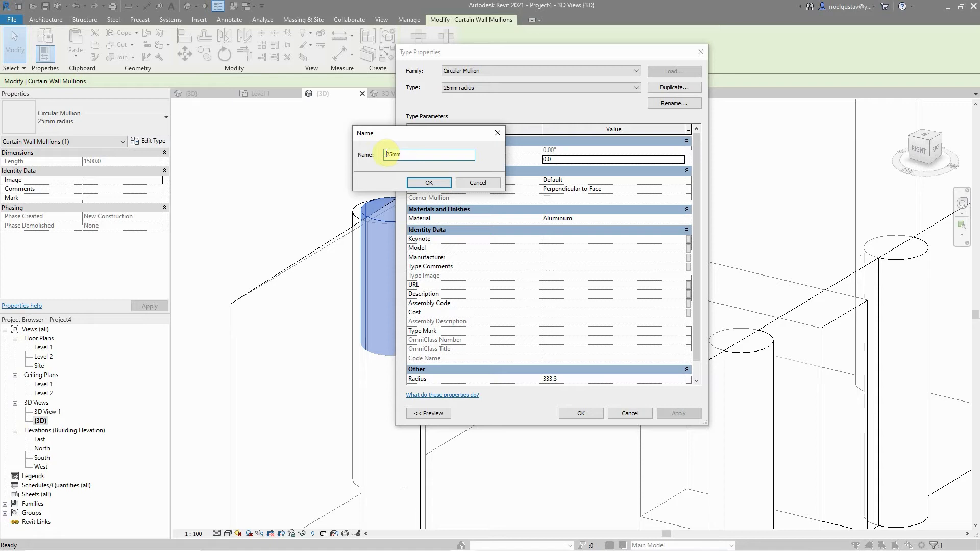
pyautogui.write('Bamboo 25mm')
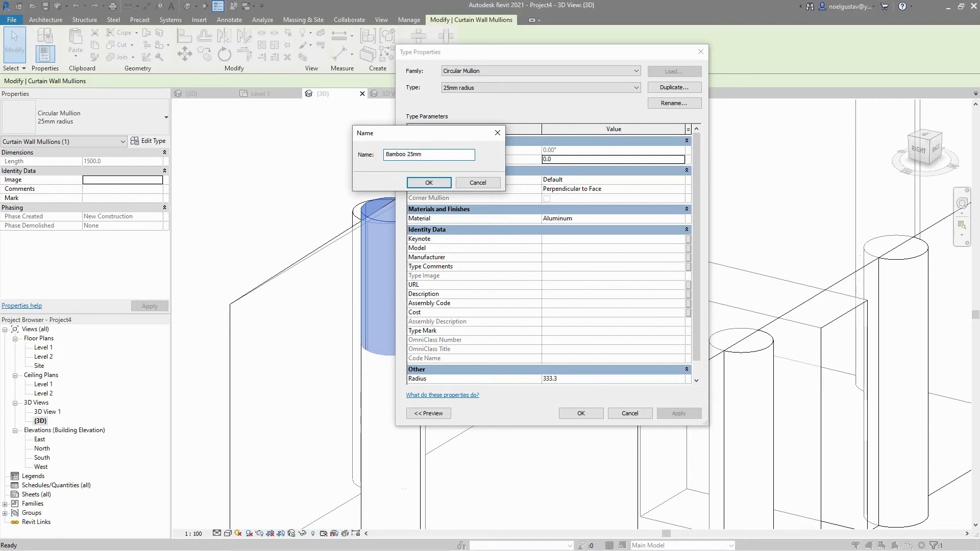
pyautogui.click(428, 183)
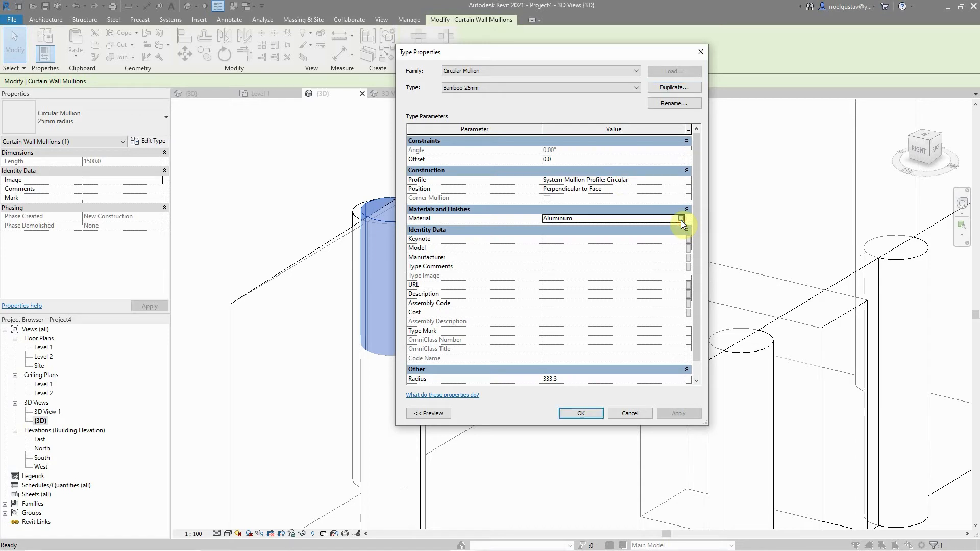
# Step: Give Bamboo 25mm the Wood - Stained material and a 25 mm radius, and confirm
pyautogui.click(683, 219)
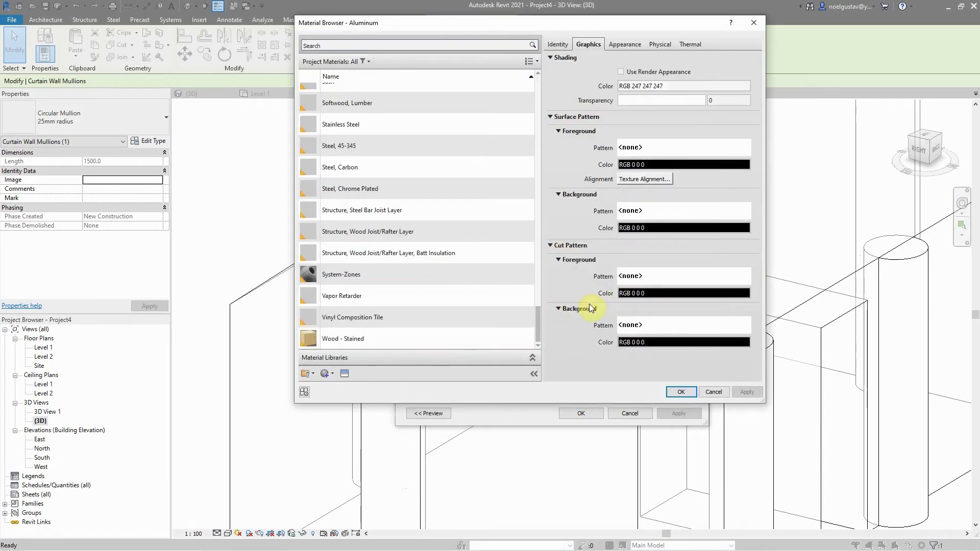
pyautogui.click(343, 338)
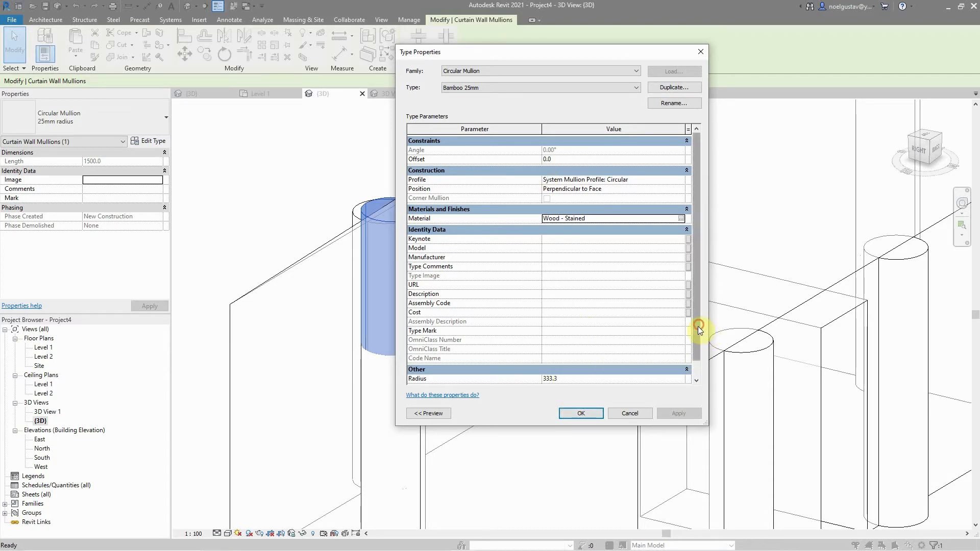
pyautogui.scroll(-3)
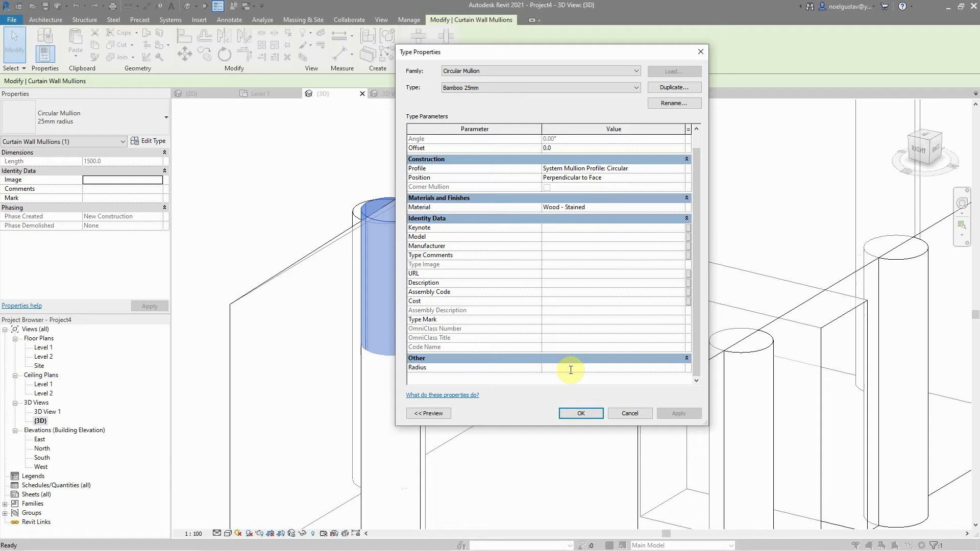
pyautogui.write('25')
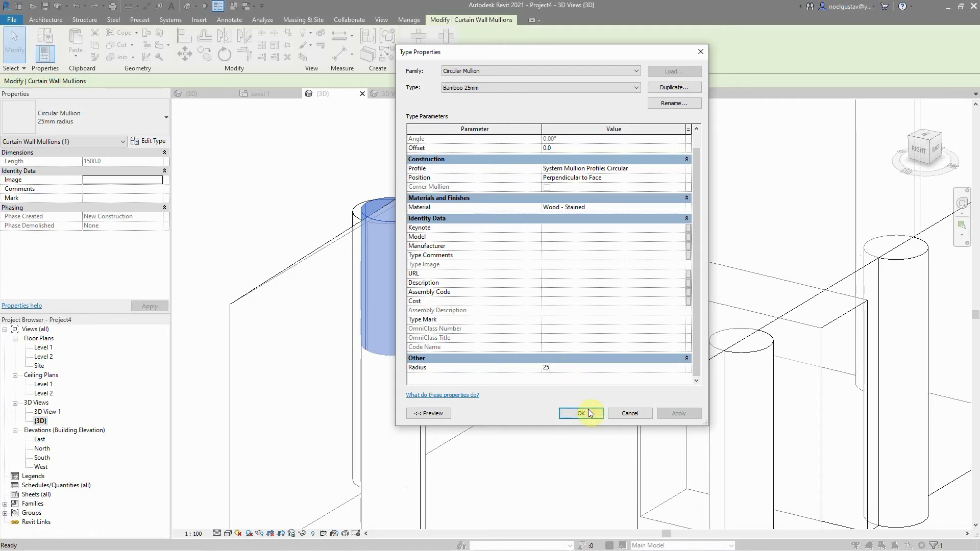
pyautogui.click(579, 413)
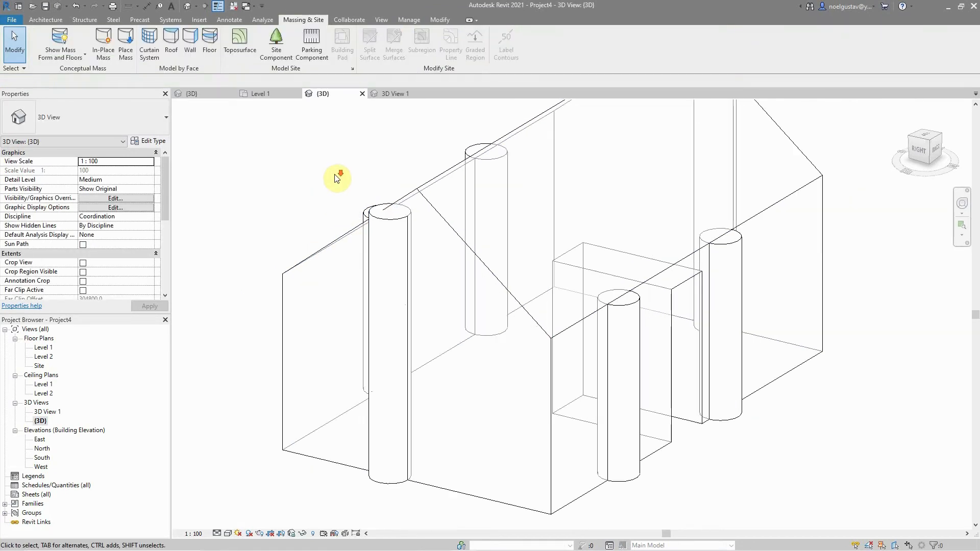
# Step: Set the curtain system's Grid 1 interior mullion type to Circular Mullion : Bamboo 25mm
pyautogui.click(407, 294)
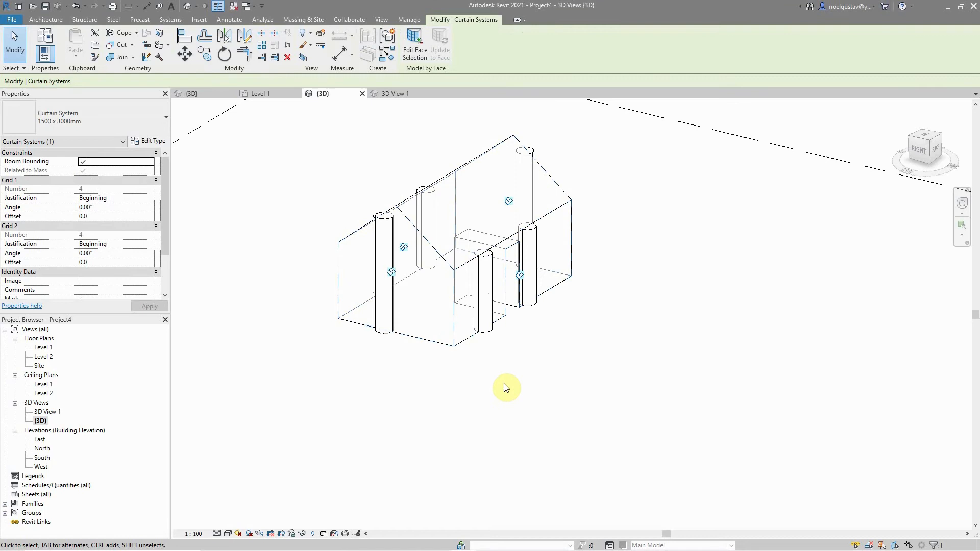
pyautogui.click(152, 141)
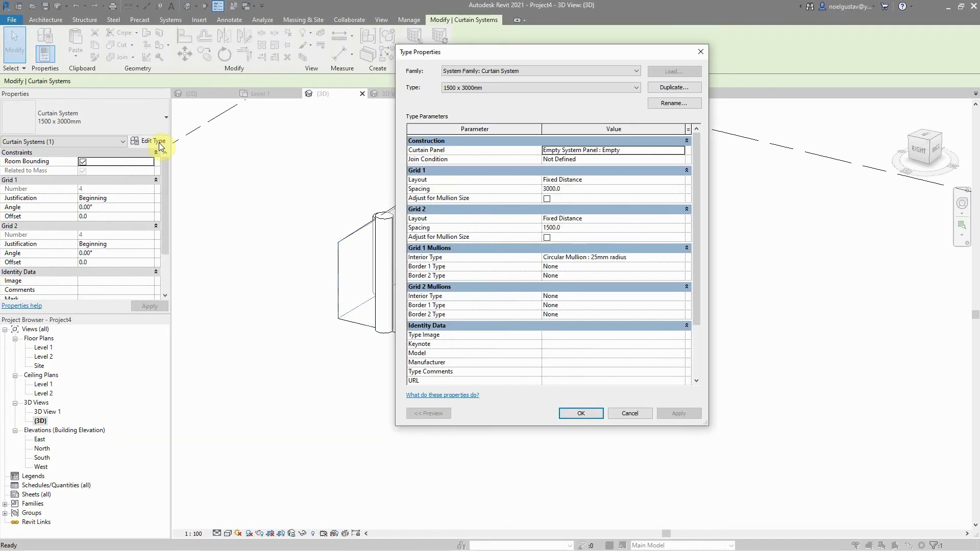
pyautogui.moveTo(685, 243)
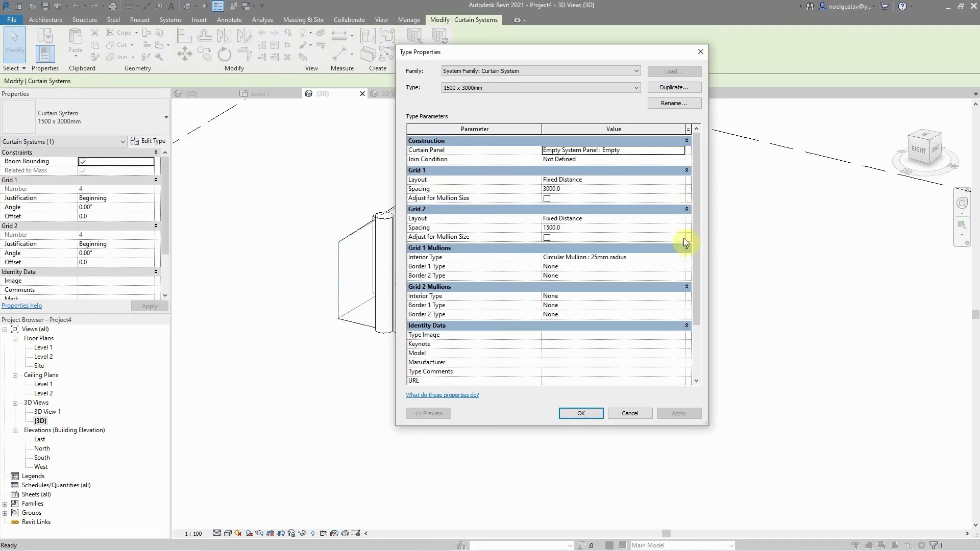
pyautogui.click(680, 257)
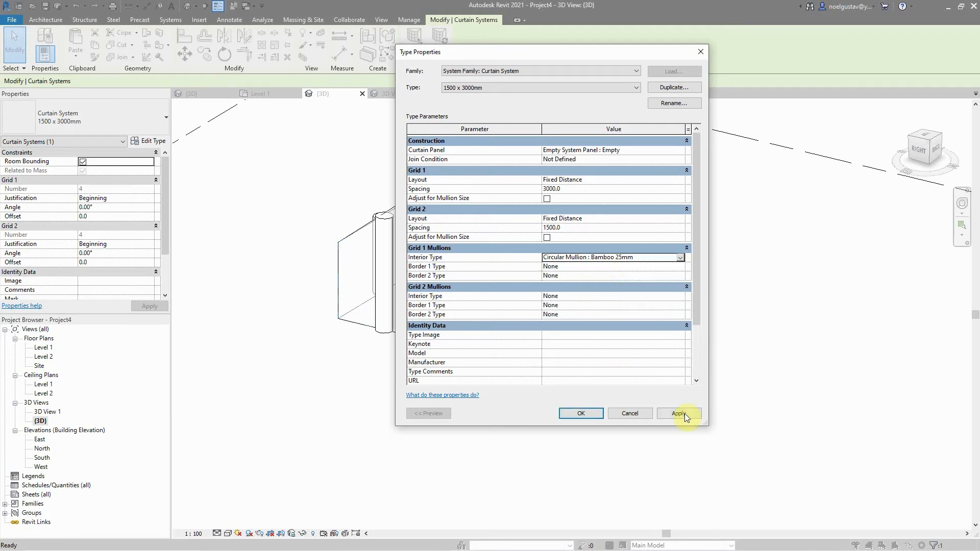
# Step: Apply the bamboo mullions, try Grid 1 spacings 1000, 50 and 250, then settle on 100 mm and apply
pyautogui.click(680, 413)
pyautogui.write('1')
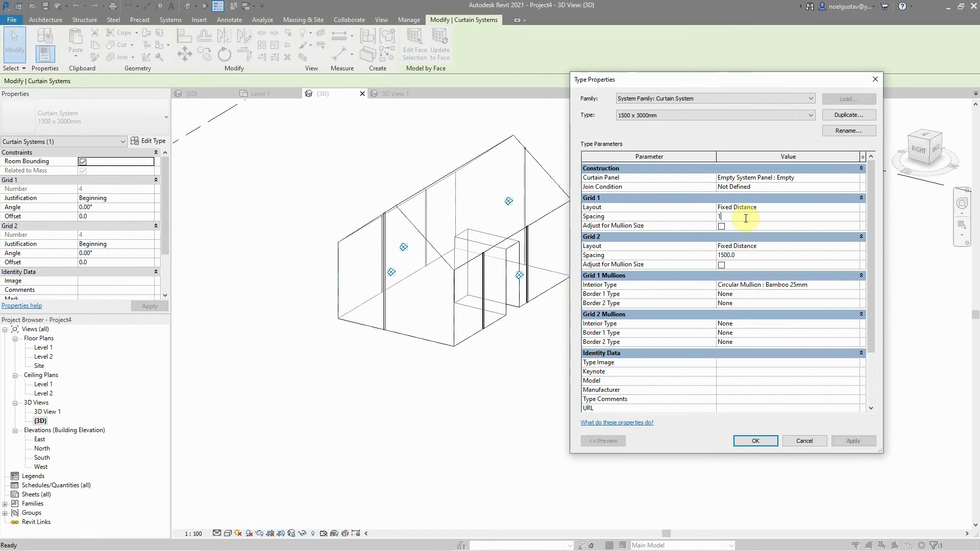
pyautogui.write('000.0')
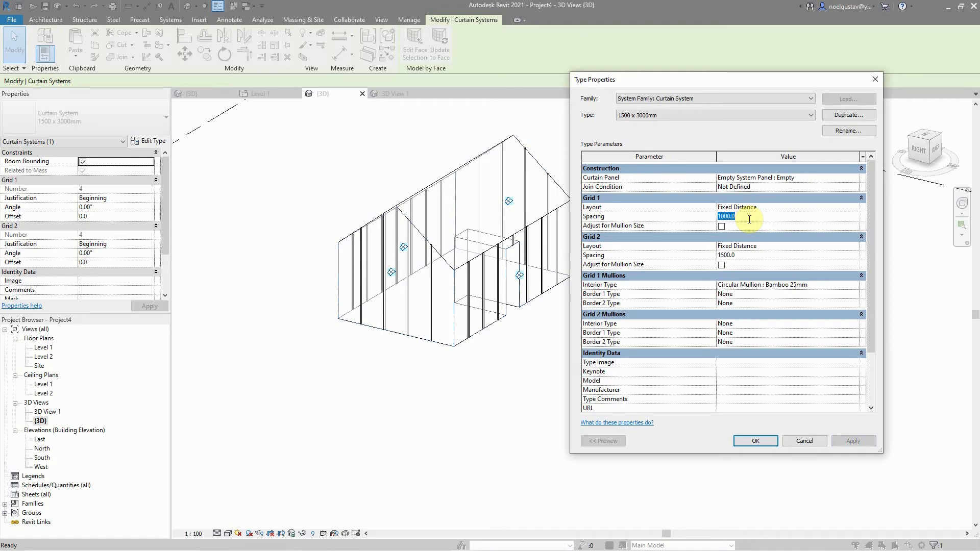
pyautogui.write('50')
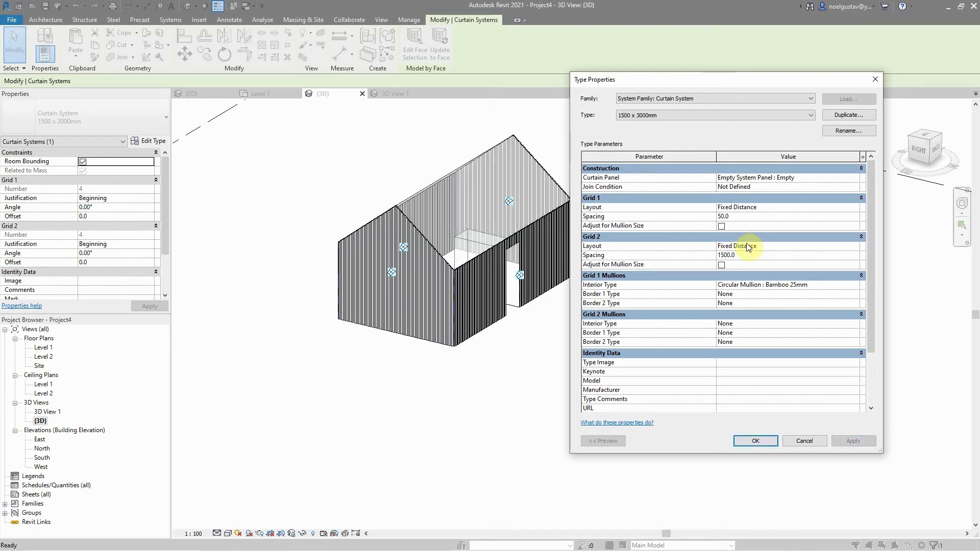
pyautogui.click(750, 217)
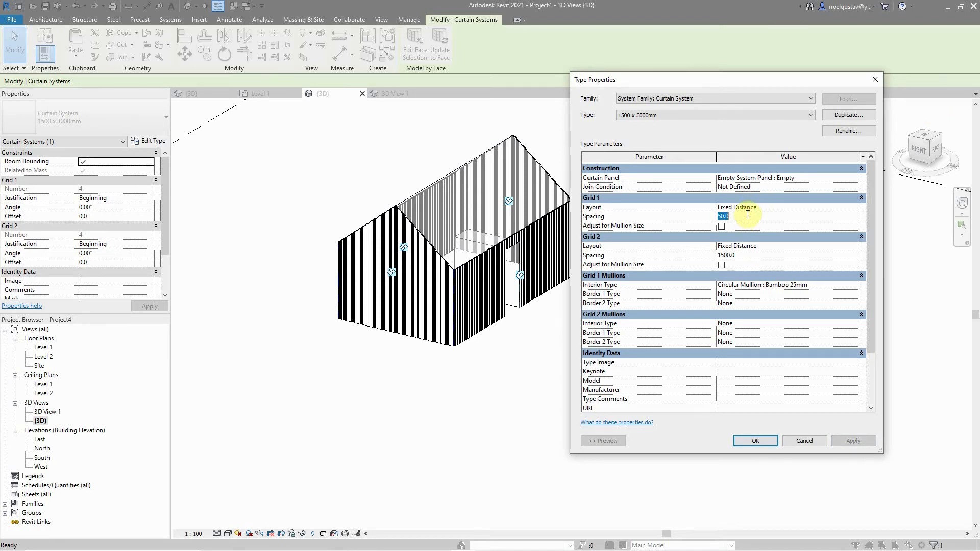
pyautogui.write('250')
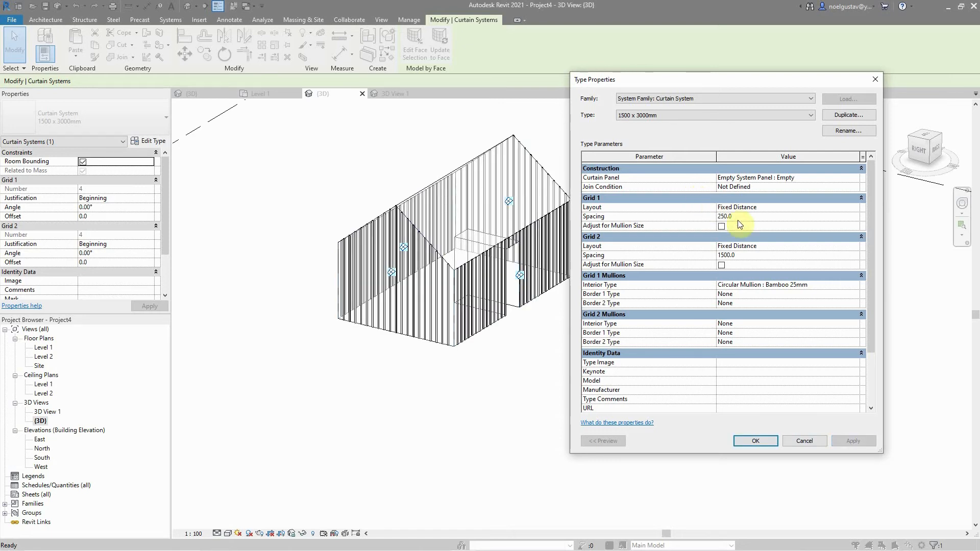
pyautogui.write('1')
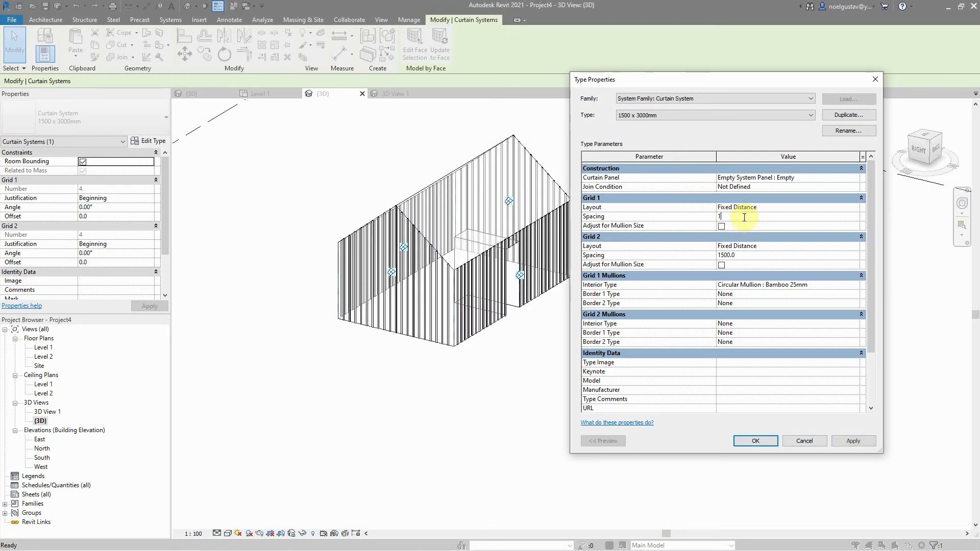
pyautogui.click(853, 441)
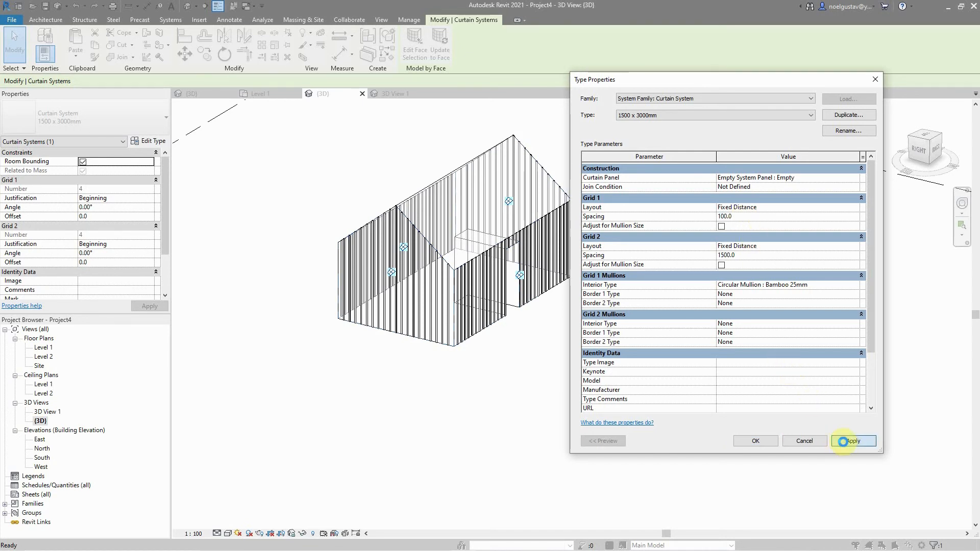
pyautogui.click(854, 441)
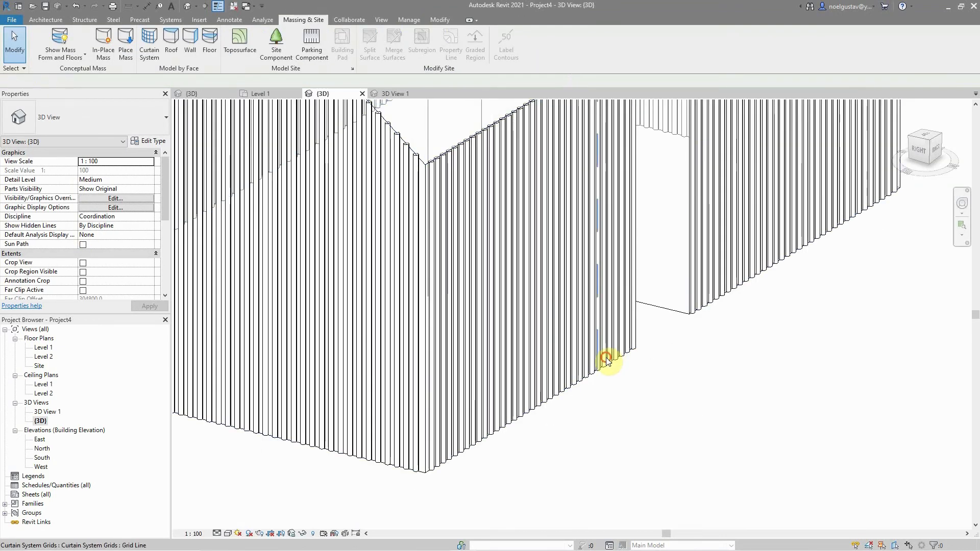
# Step: Tighten the curtain system's Grid 1 spacing to 90 mm and confirm it
pyautogui.click(607, 362)
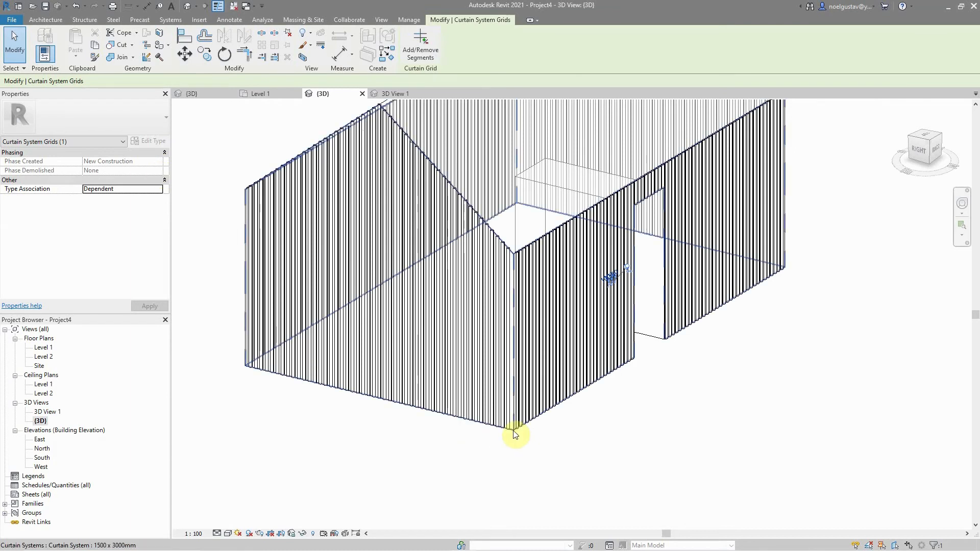
pyautogui.click(153, 140)
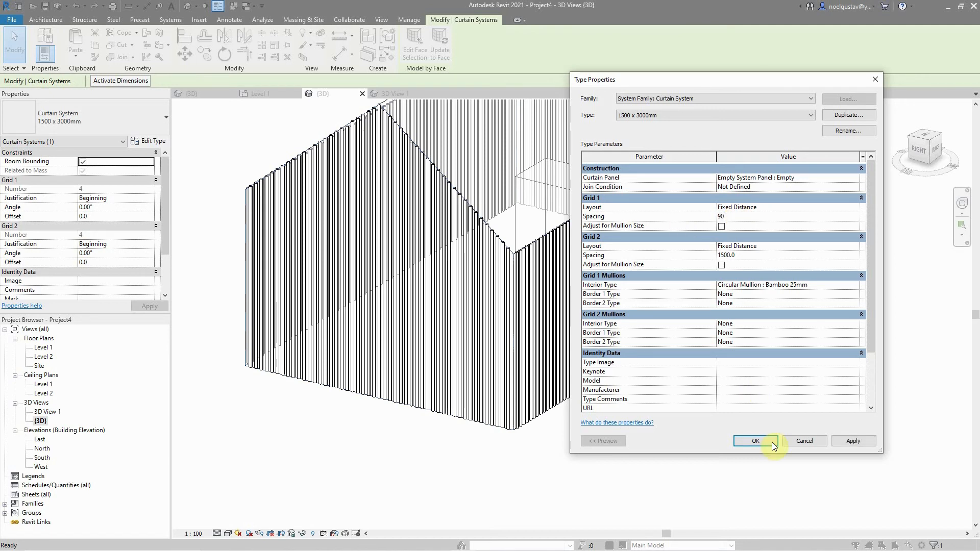
pyautogui.click(755, 441)
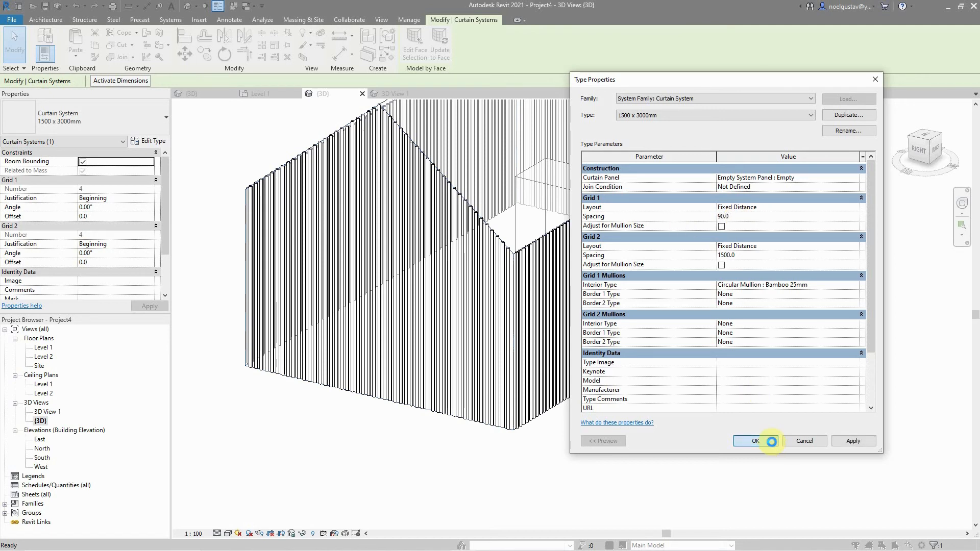
pyautogui.click(747, 441)
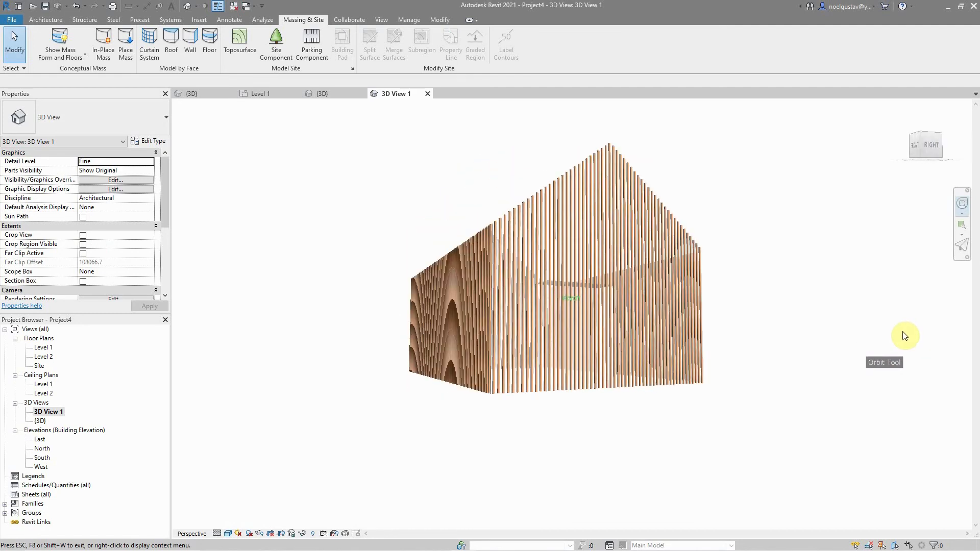
# Step: Orbit the bamboo-clad house to view the doorway side, the open top and a corner
pyautogui.moveTo(904, 336); pyautogui.dragTo(622, 336)
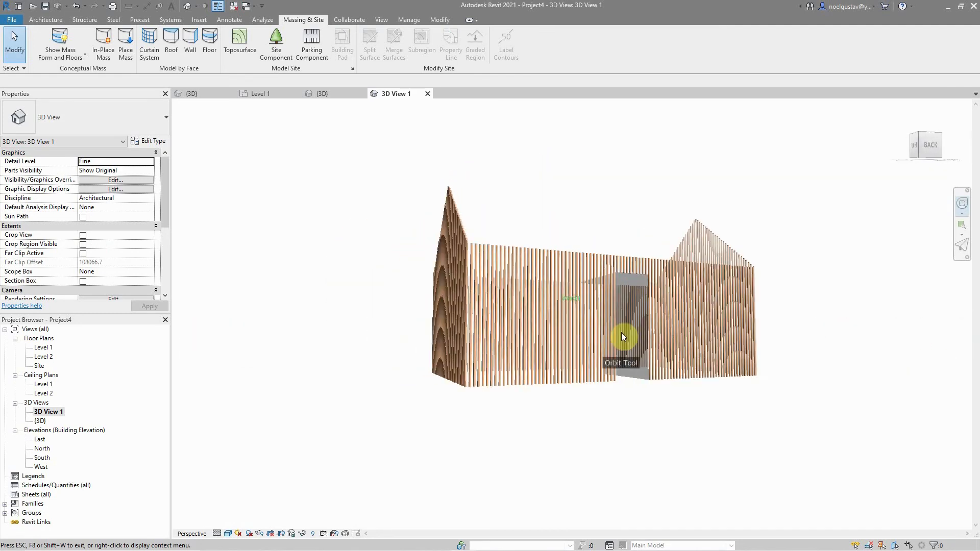
pyautogui.moveTo(621, 336); pyautogui.dragTo(547, 403)
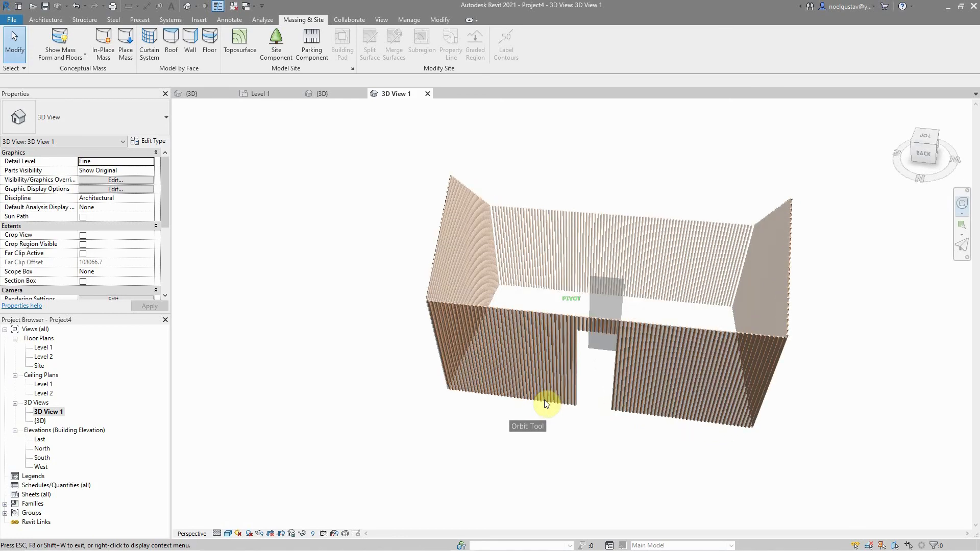
pyautogui.moveTo(547, 404); pyautogui.dragTo(575, 347)
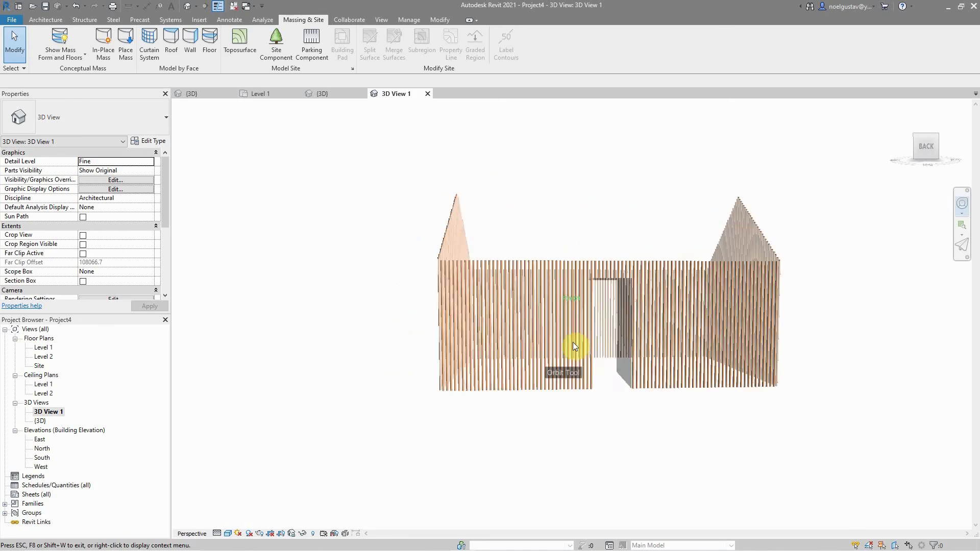
pyautogui.moveTo(574, 347); pyautogui.dragTo(430, 400)
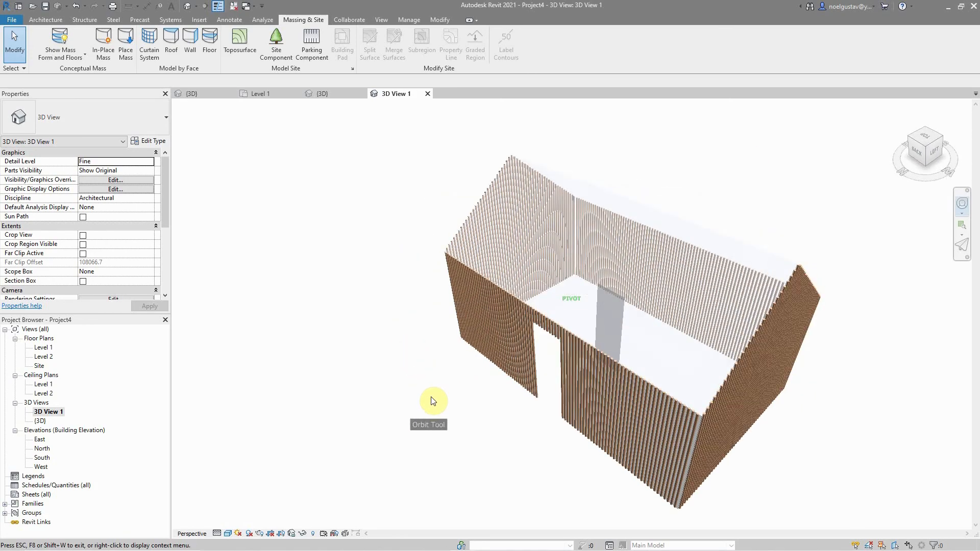
pyautogui.moveTo(431, 401); pyautogui.dragTo(667, 337)
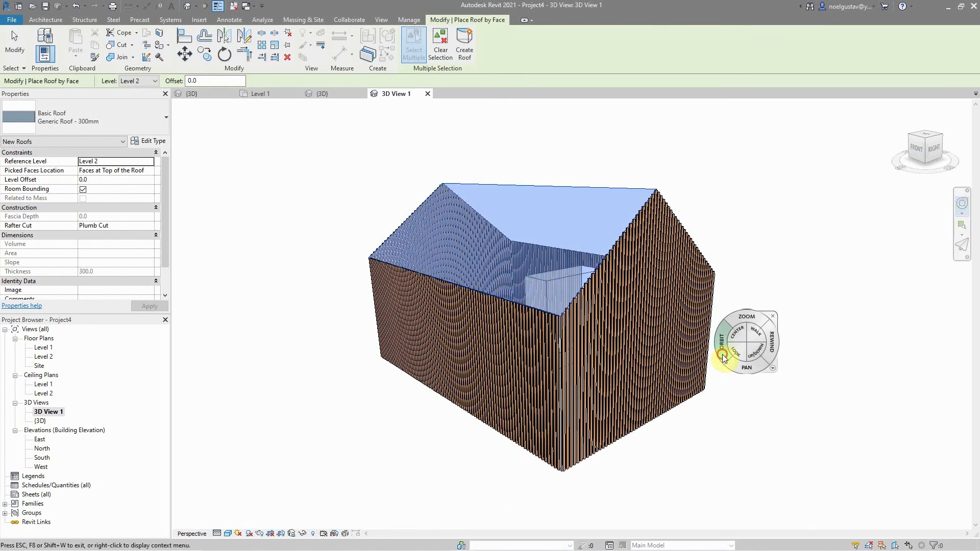
# Step: Create a dark grey gabled Roof by Face from the mass's top faces and inspect it from behind
pyautogui.moveTo(723, 356); pyautogui.dragTo(531, 328)
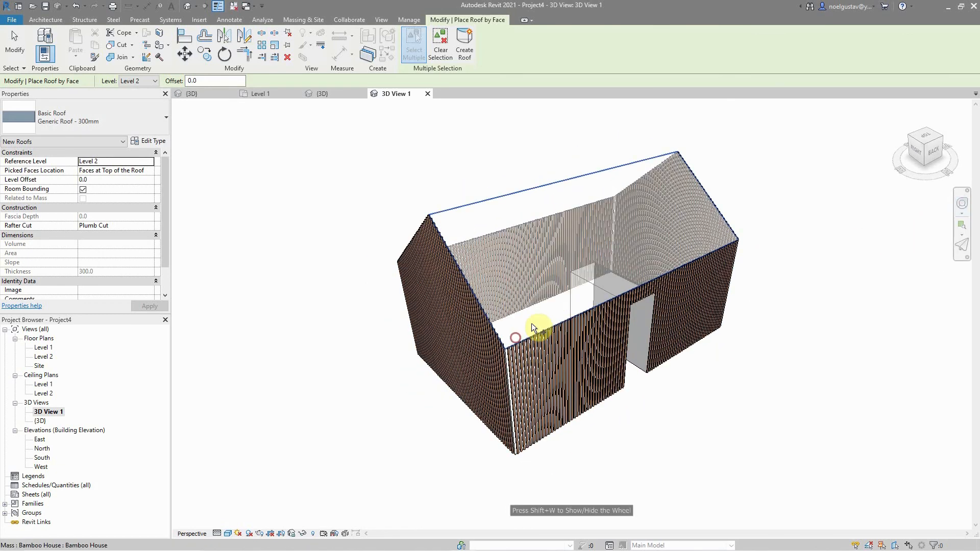
pyautogui.click(465, 44)
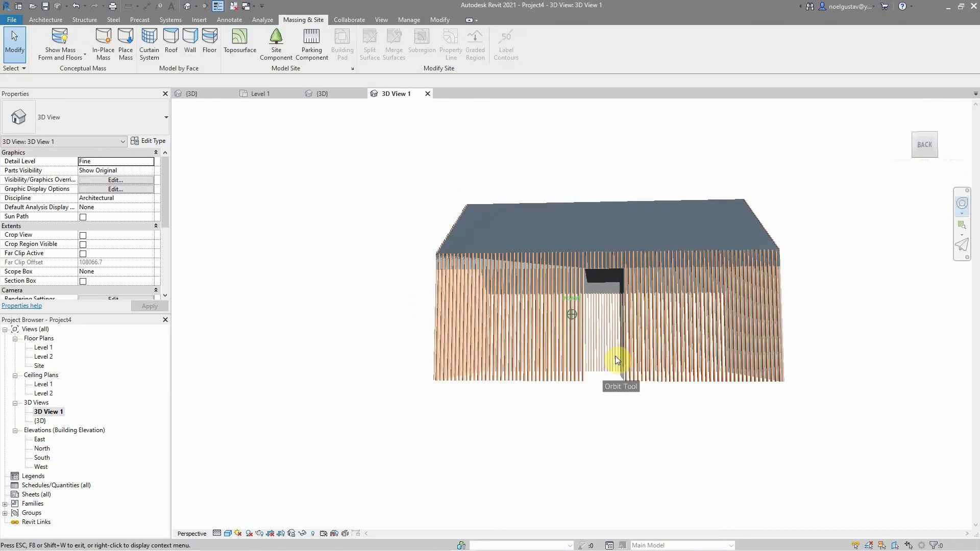
pyautogui.moveTo(615, 359); pyautogui.dragTo(637, 381)
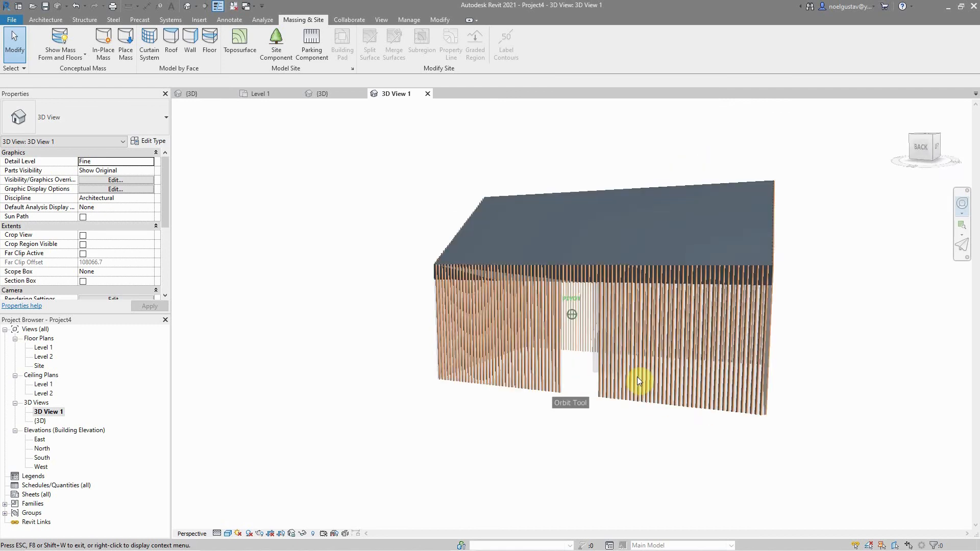